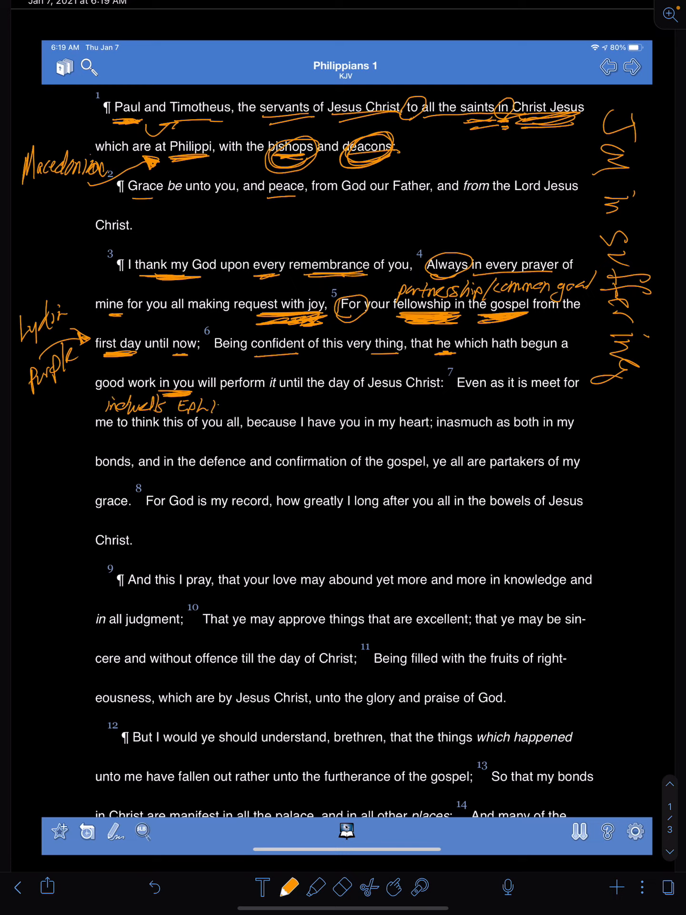
- Write the 'Eph 1:13-14' cross-reference note beside the marked-up verse 6 phrase
type(":13-14")
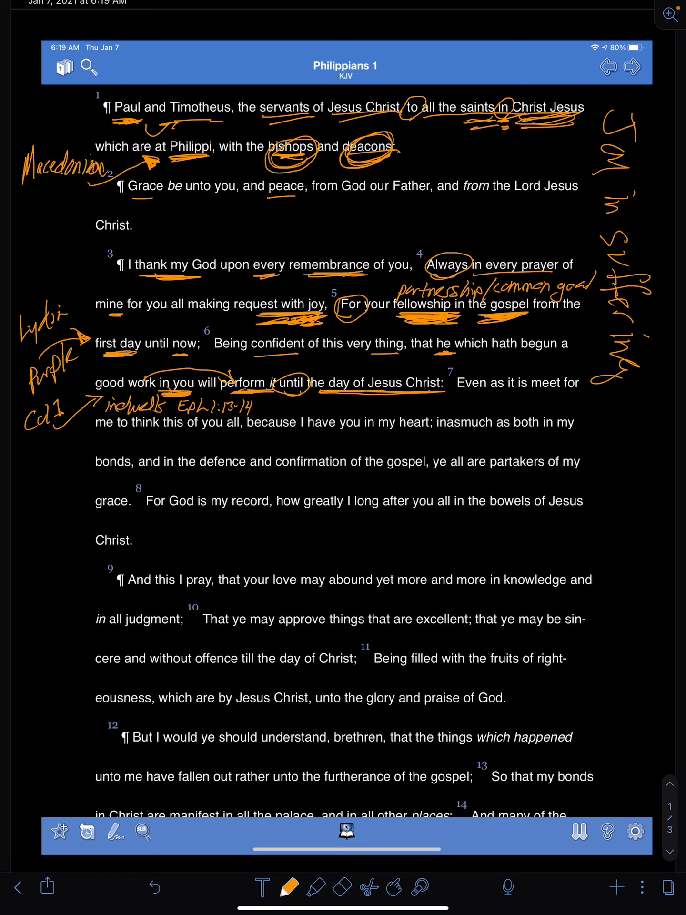
left_click(285, 887)
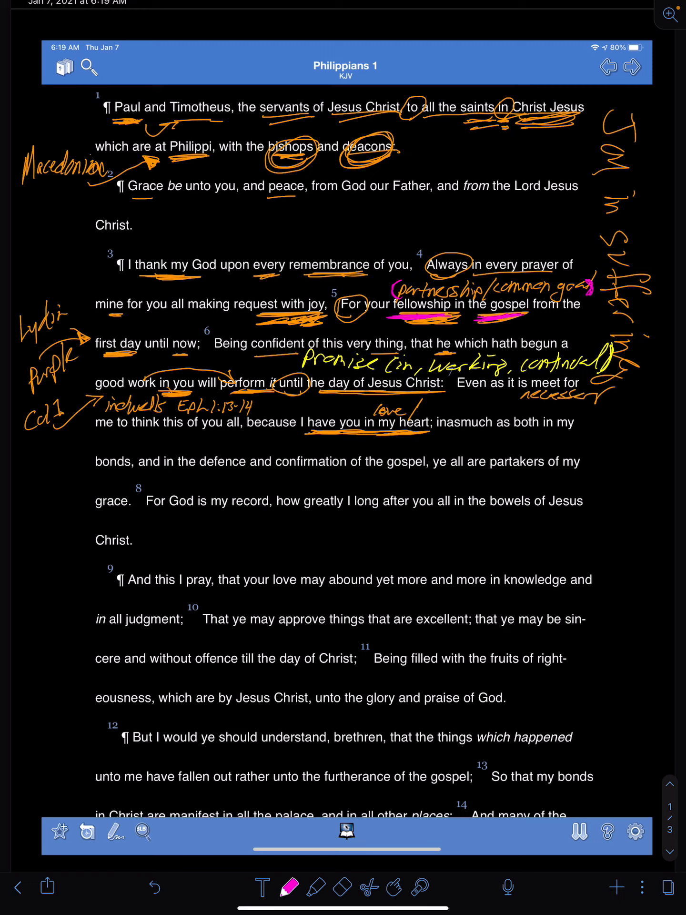
- Switch to the pink highlighter for marking 'fellowship in the gospel' in verse 5
left_click(287, 886)
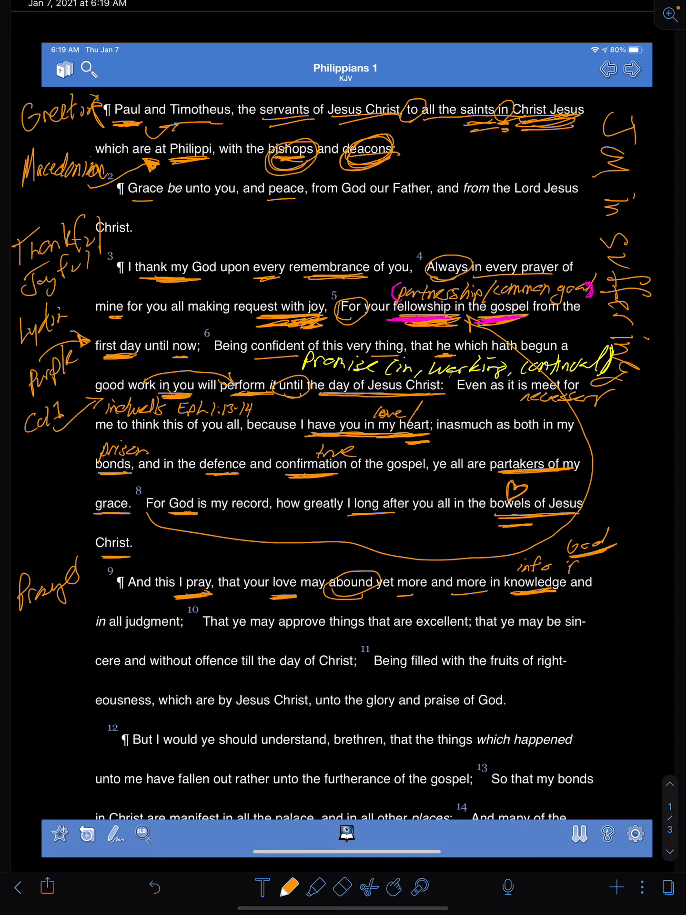
type("focus")
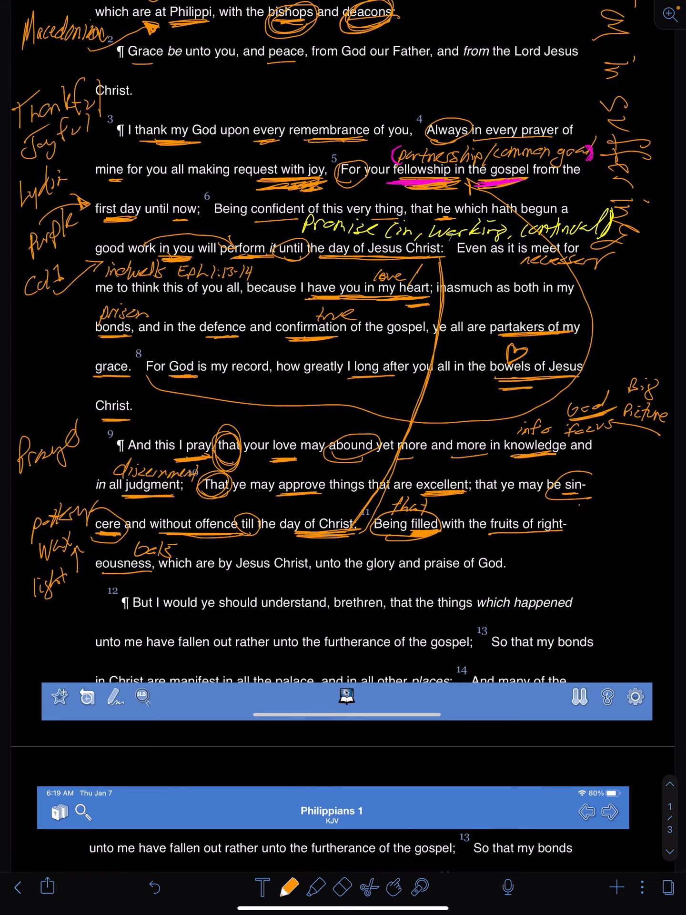
- Scroll up to bring verses 9–11 into view for the orange markup
scroll("up", 3)
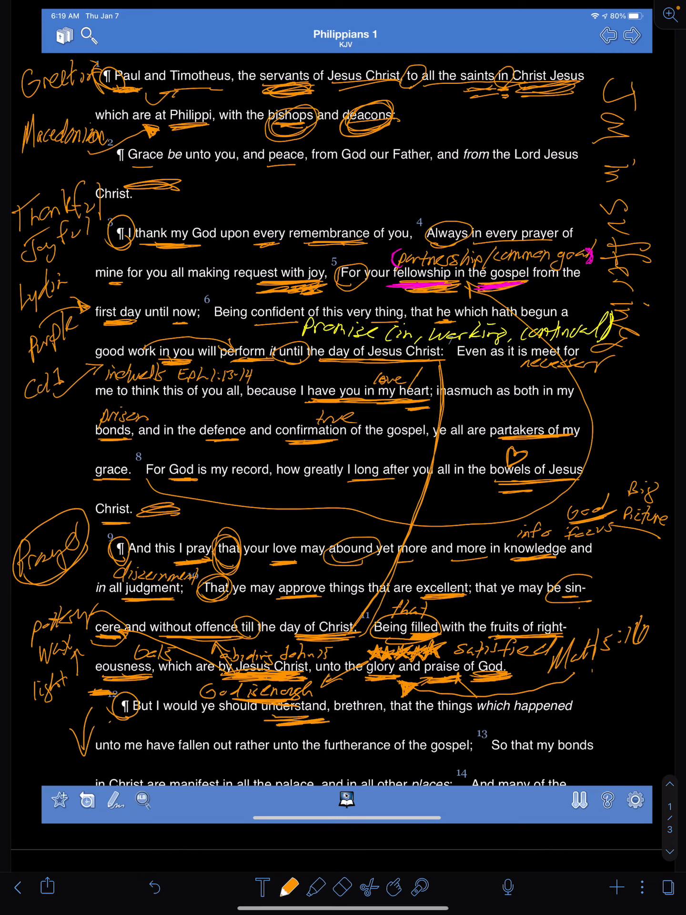
- Scroll down to the next page of Philippians 1, verses 12–23
scroll("down", 3)
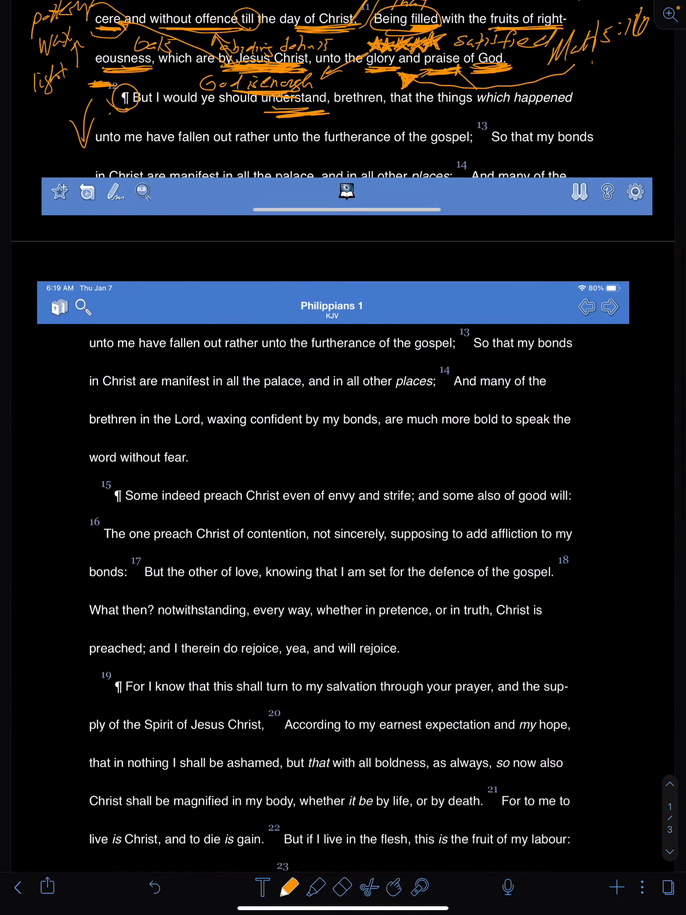
- Scroll back to the chapter heading to review annotated verses 1–11
scroll("up", 3)
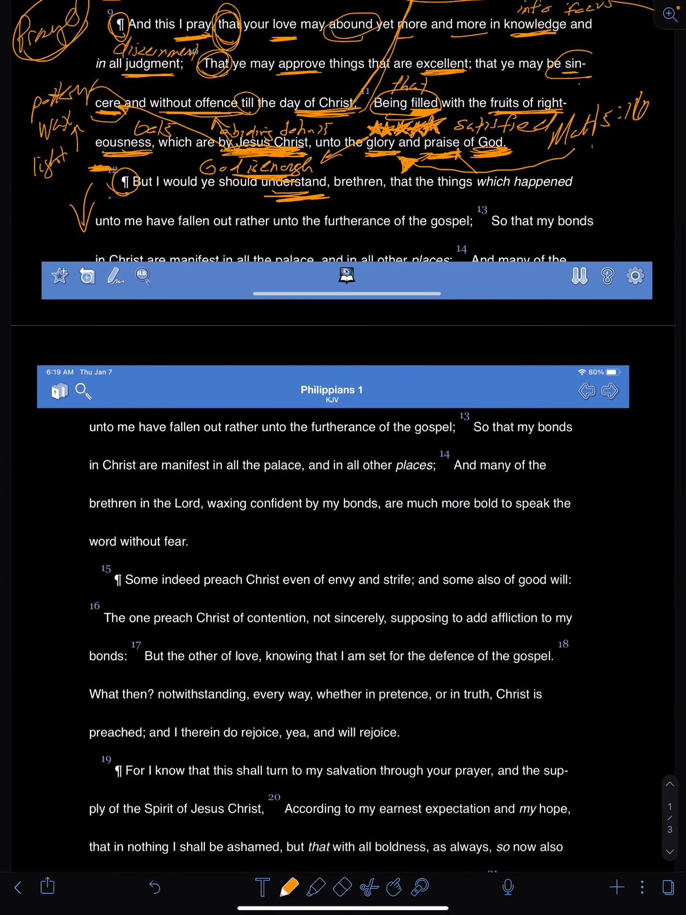
scroll("up", 3)
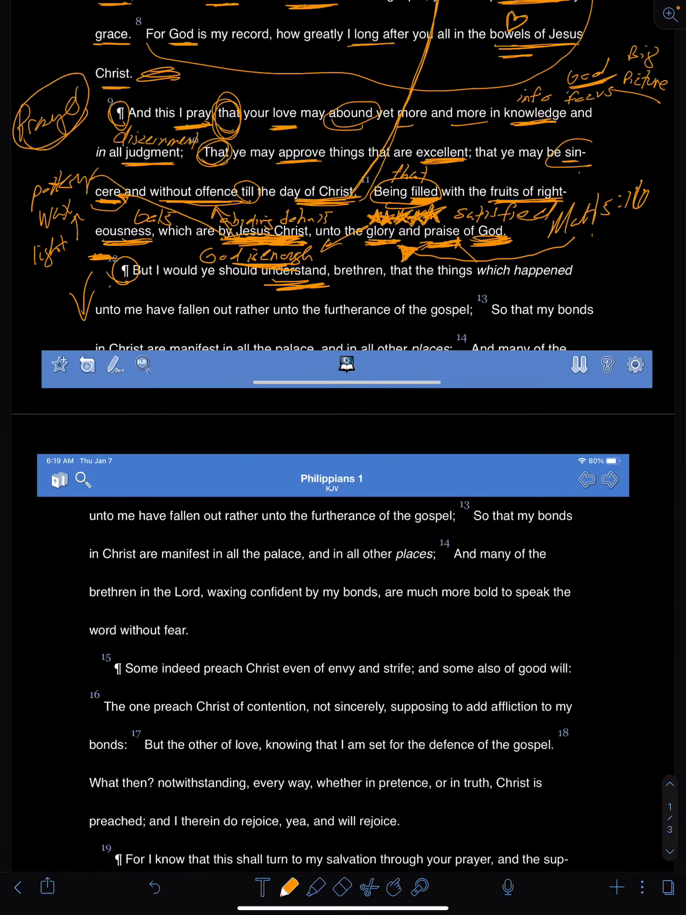
scroll("up", 3)
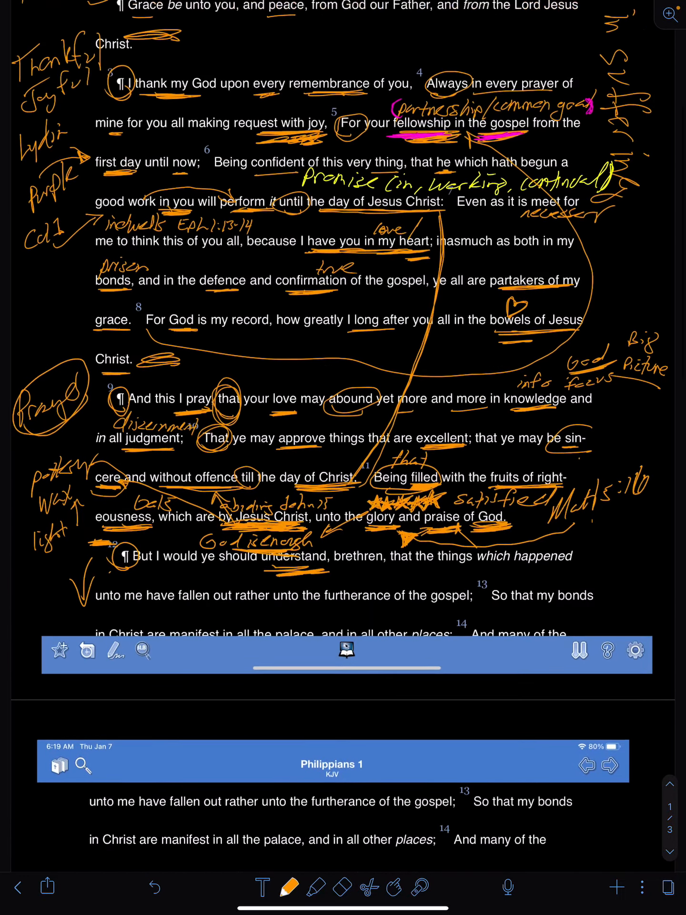
scroll("down", 3)
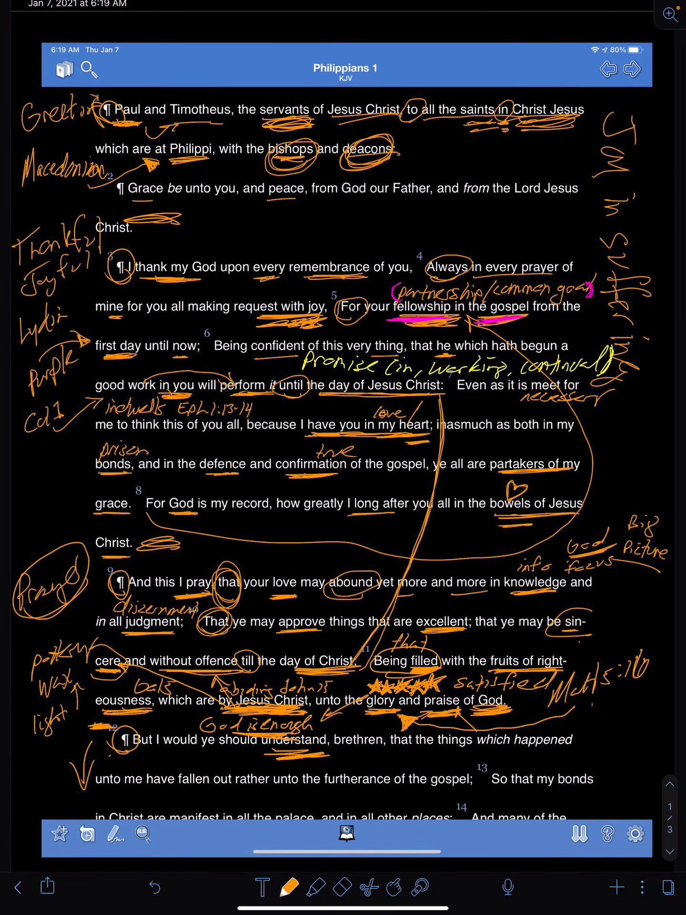